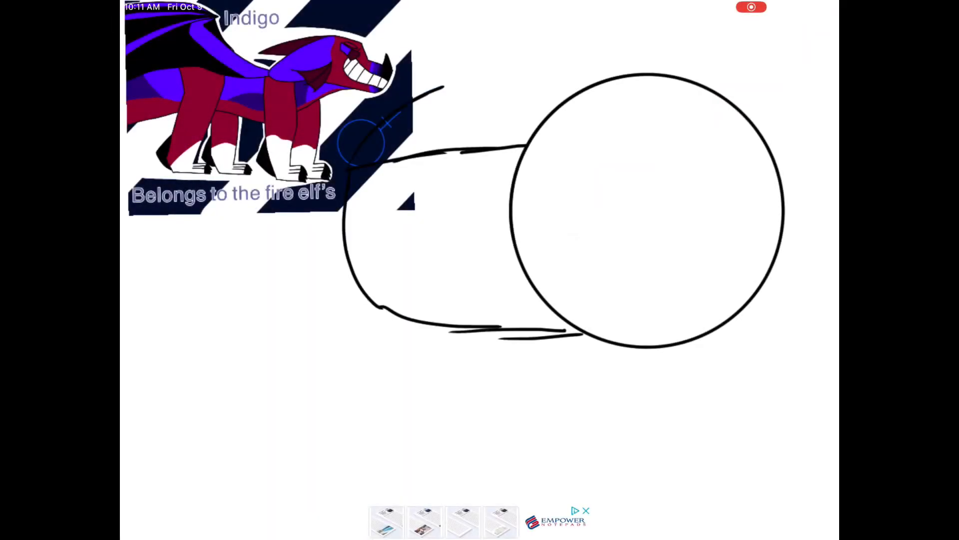
Ink the dragon snout outline with nose horn, brow, curled nostril and grinning teeth.
left_click_drag(551, 165, 661, 122)
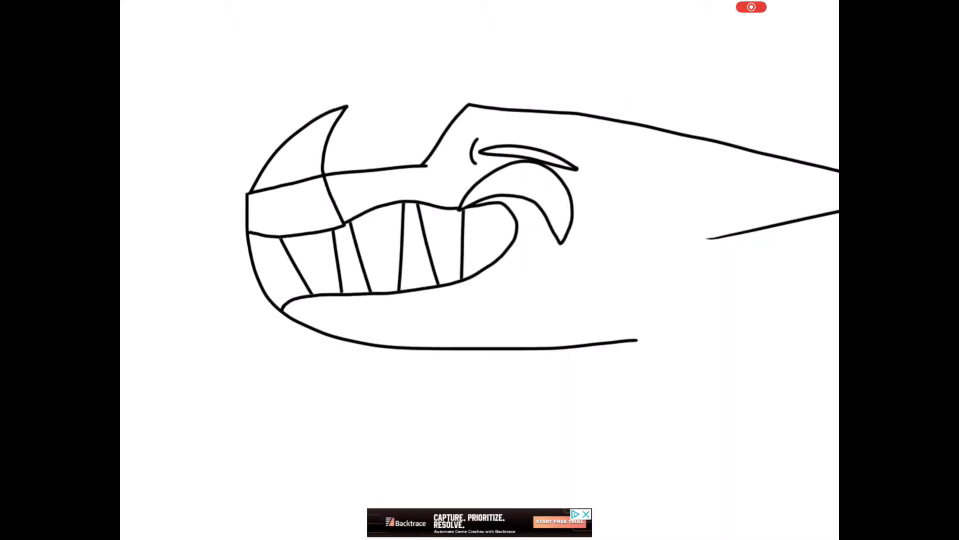
Dot the pupil, extend the jaw line rightward and sketch a three-toed claw at lower right.
left_click(502, 180)
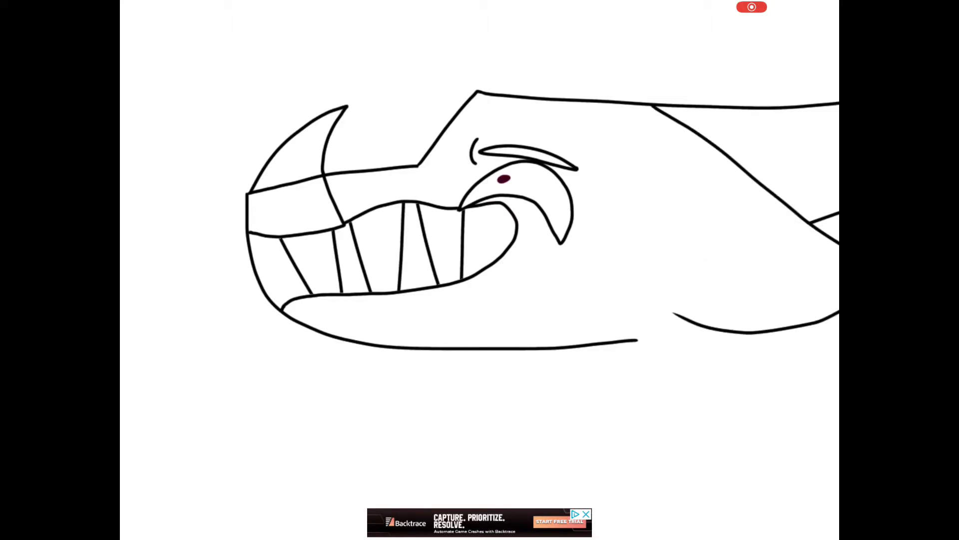
left_click_drag(617, 282, 765, 410)
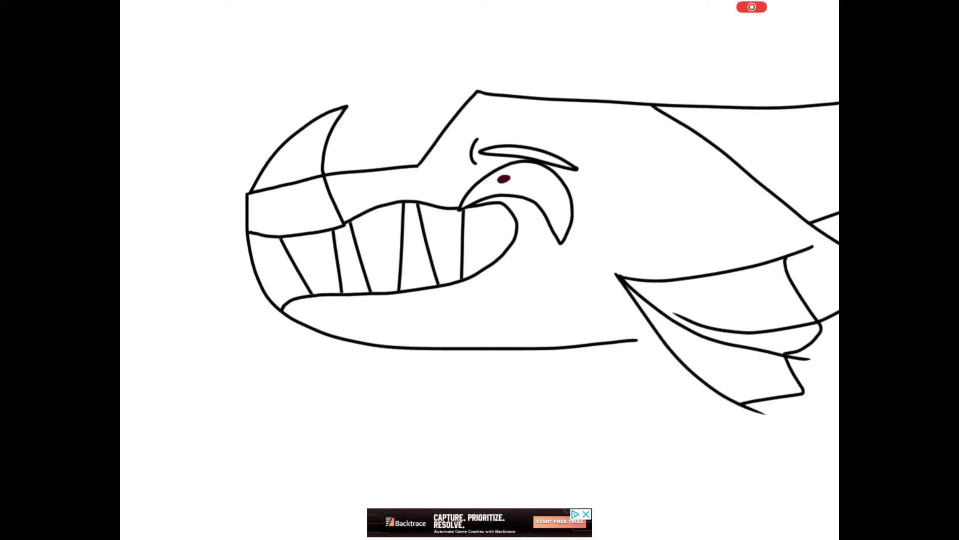